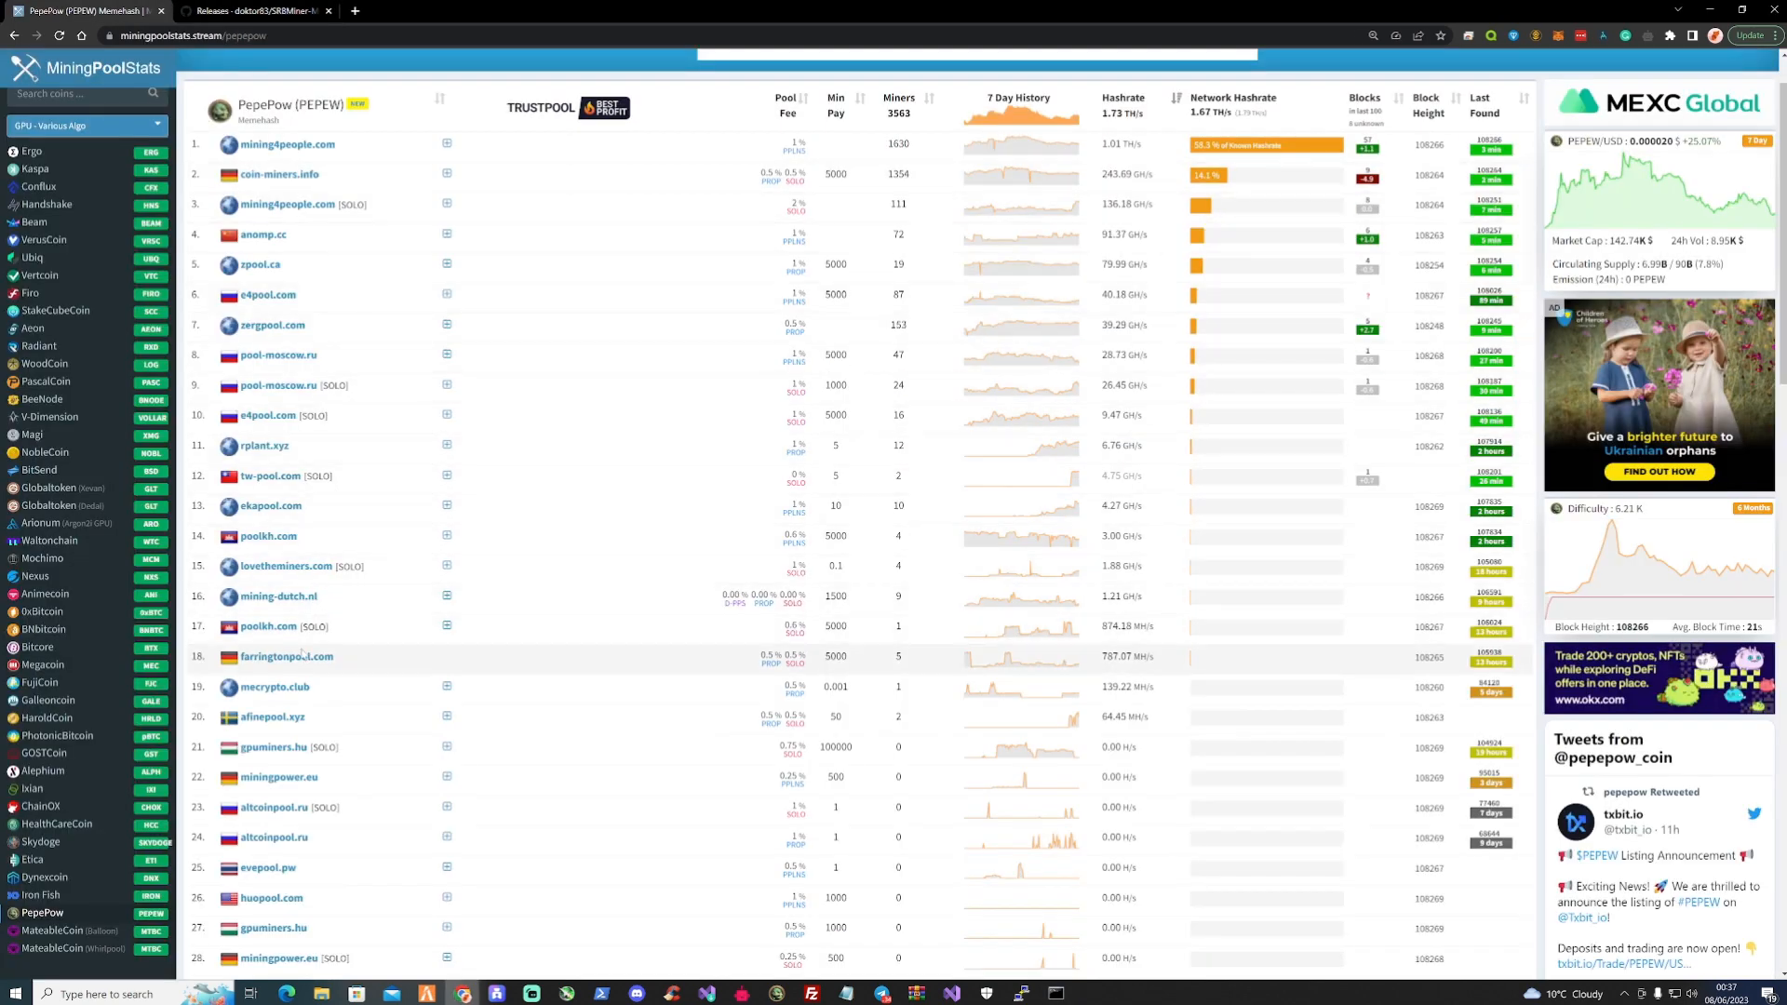
mouse_move(288, 656)
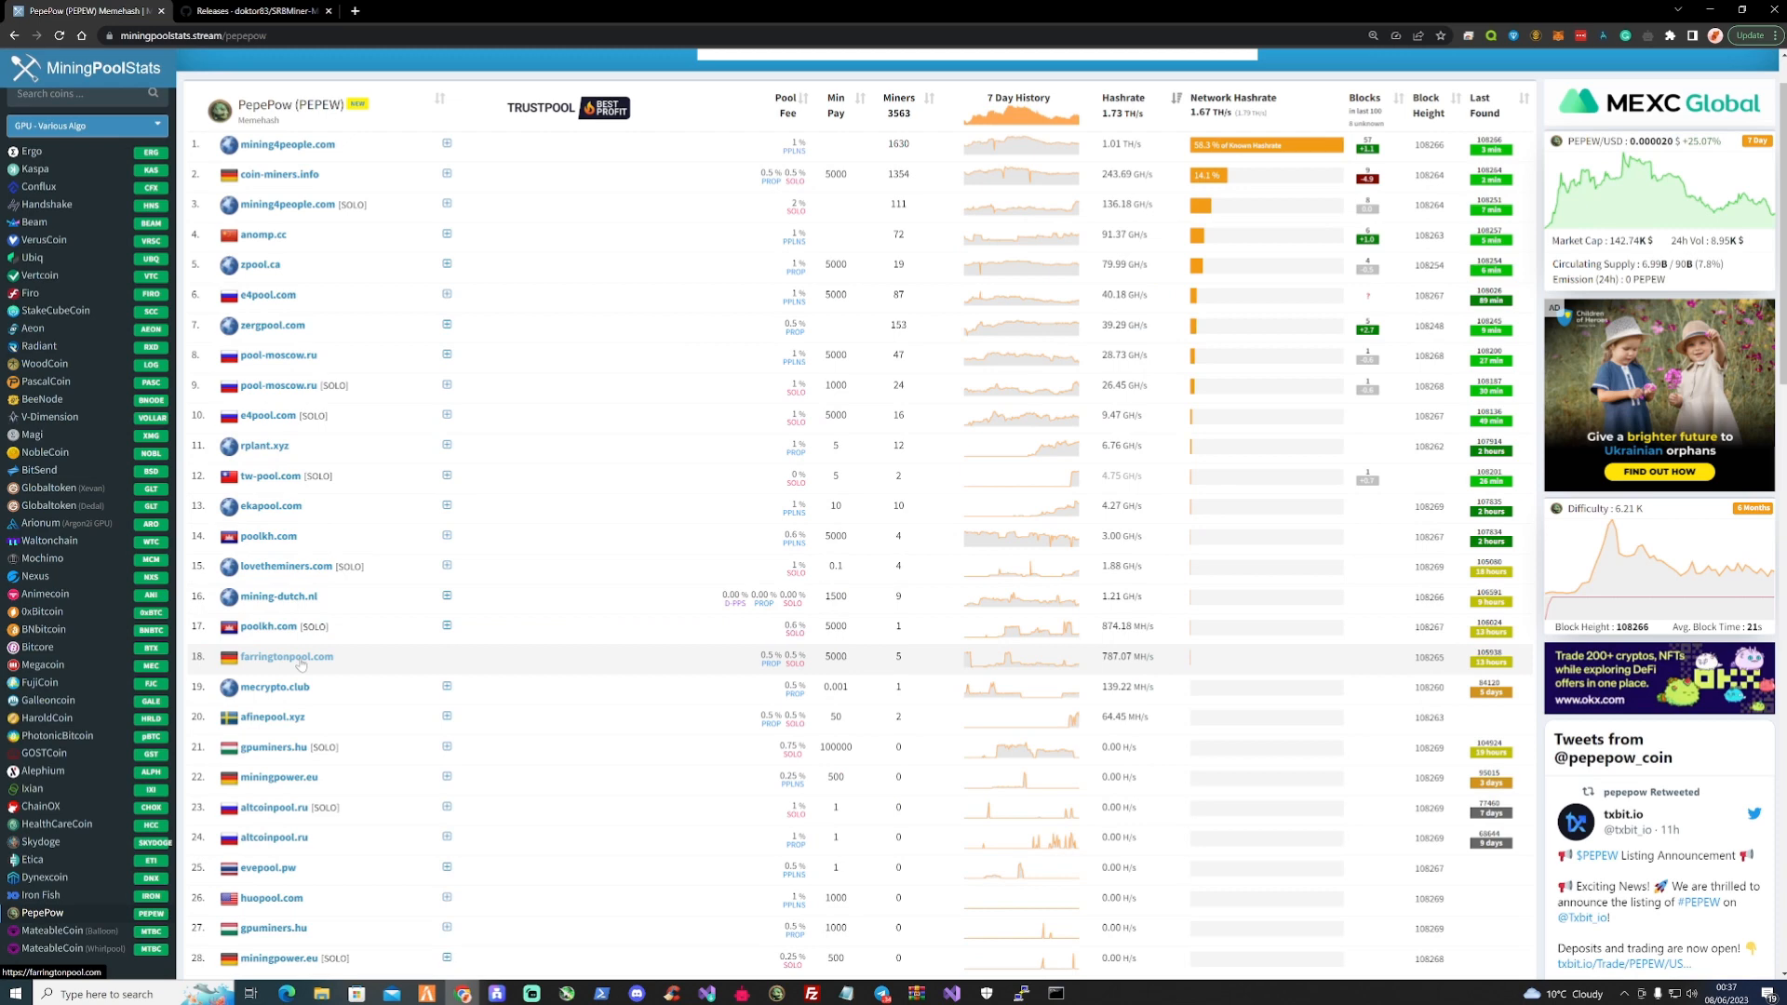
Go to the farringtonpool.com wallet page from the PepePow pool ranking.
click(285, 656)
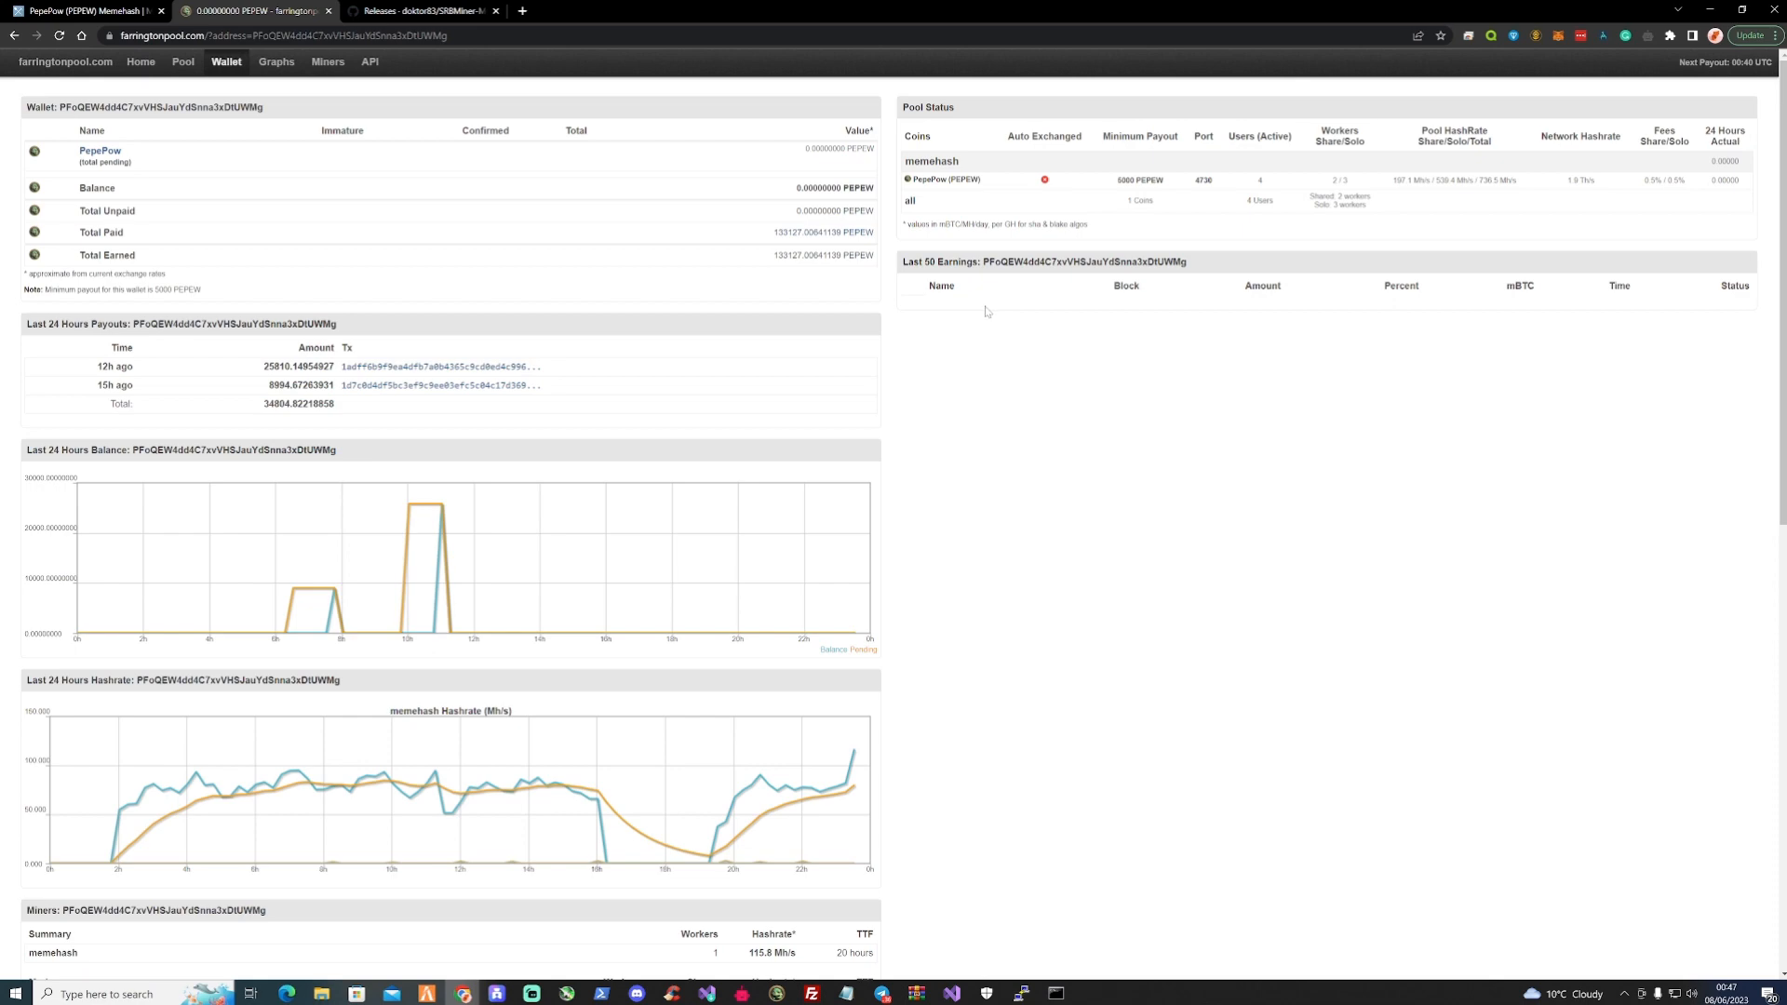
Review the wallet's solo miner details and four confirmed blocks in the Last 20 Blocks table.
scroll(down, 3)
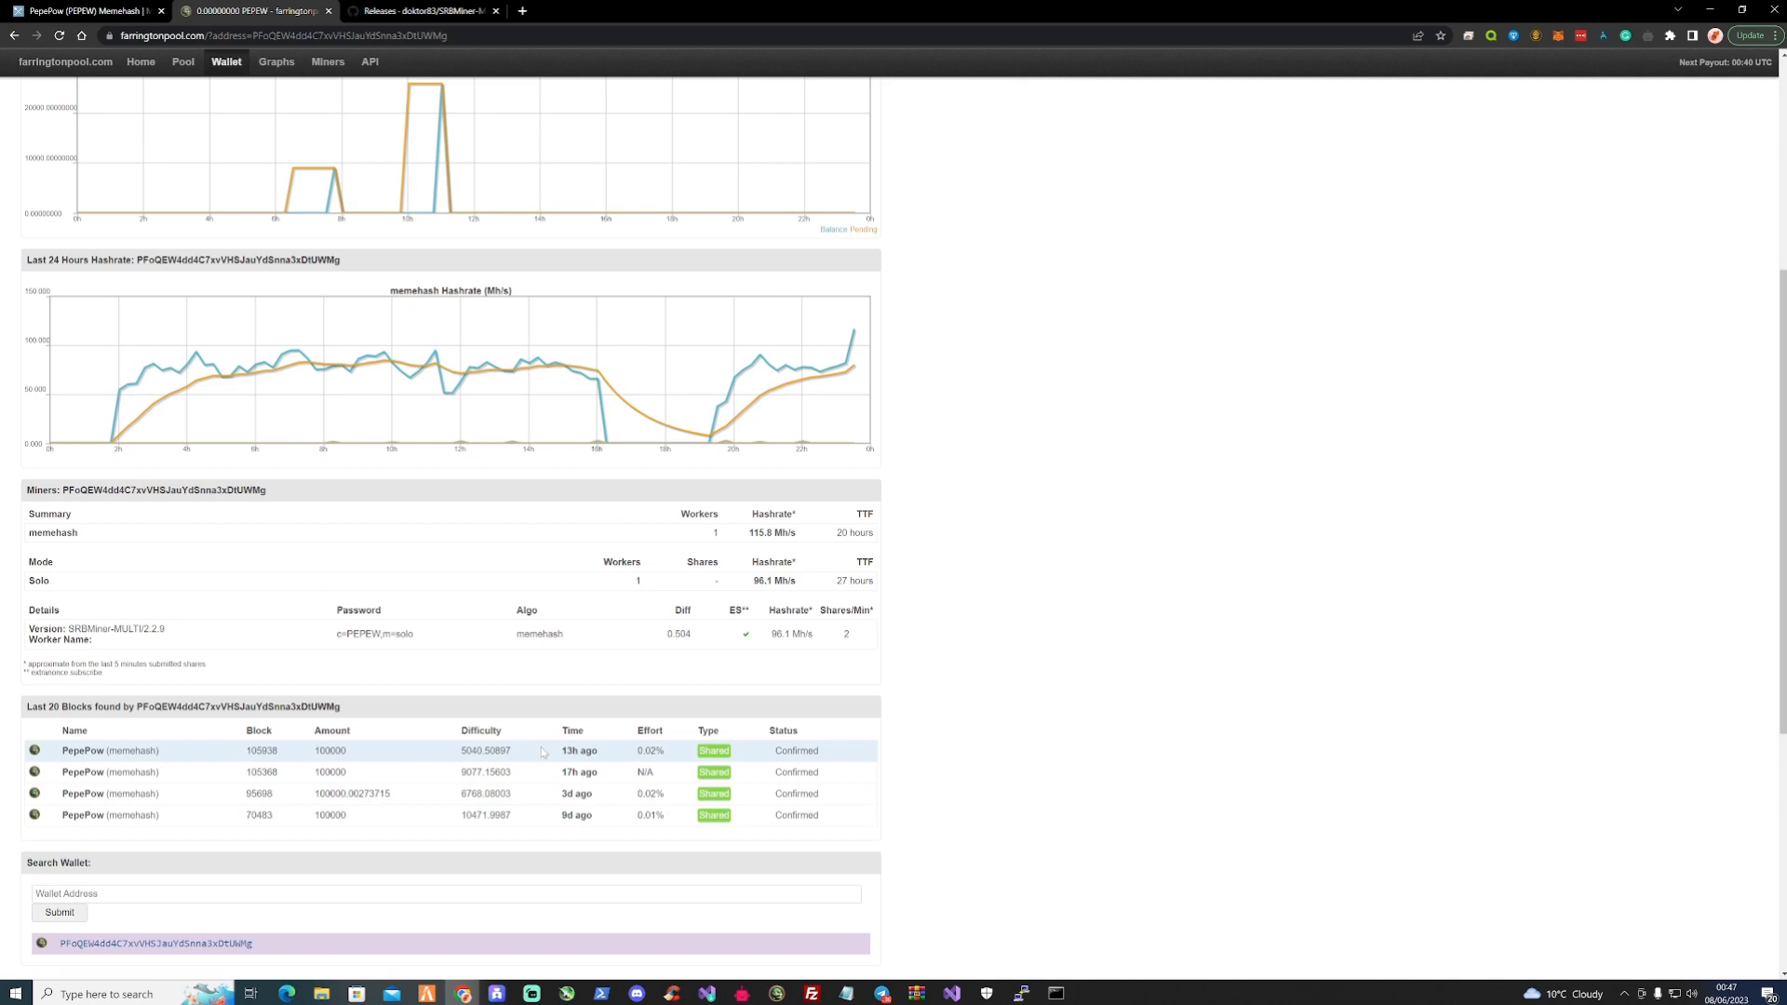
mouse_move(543, 752)
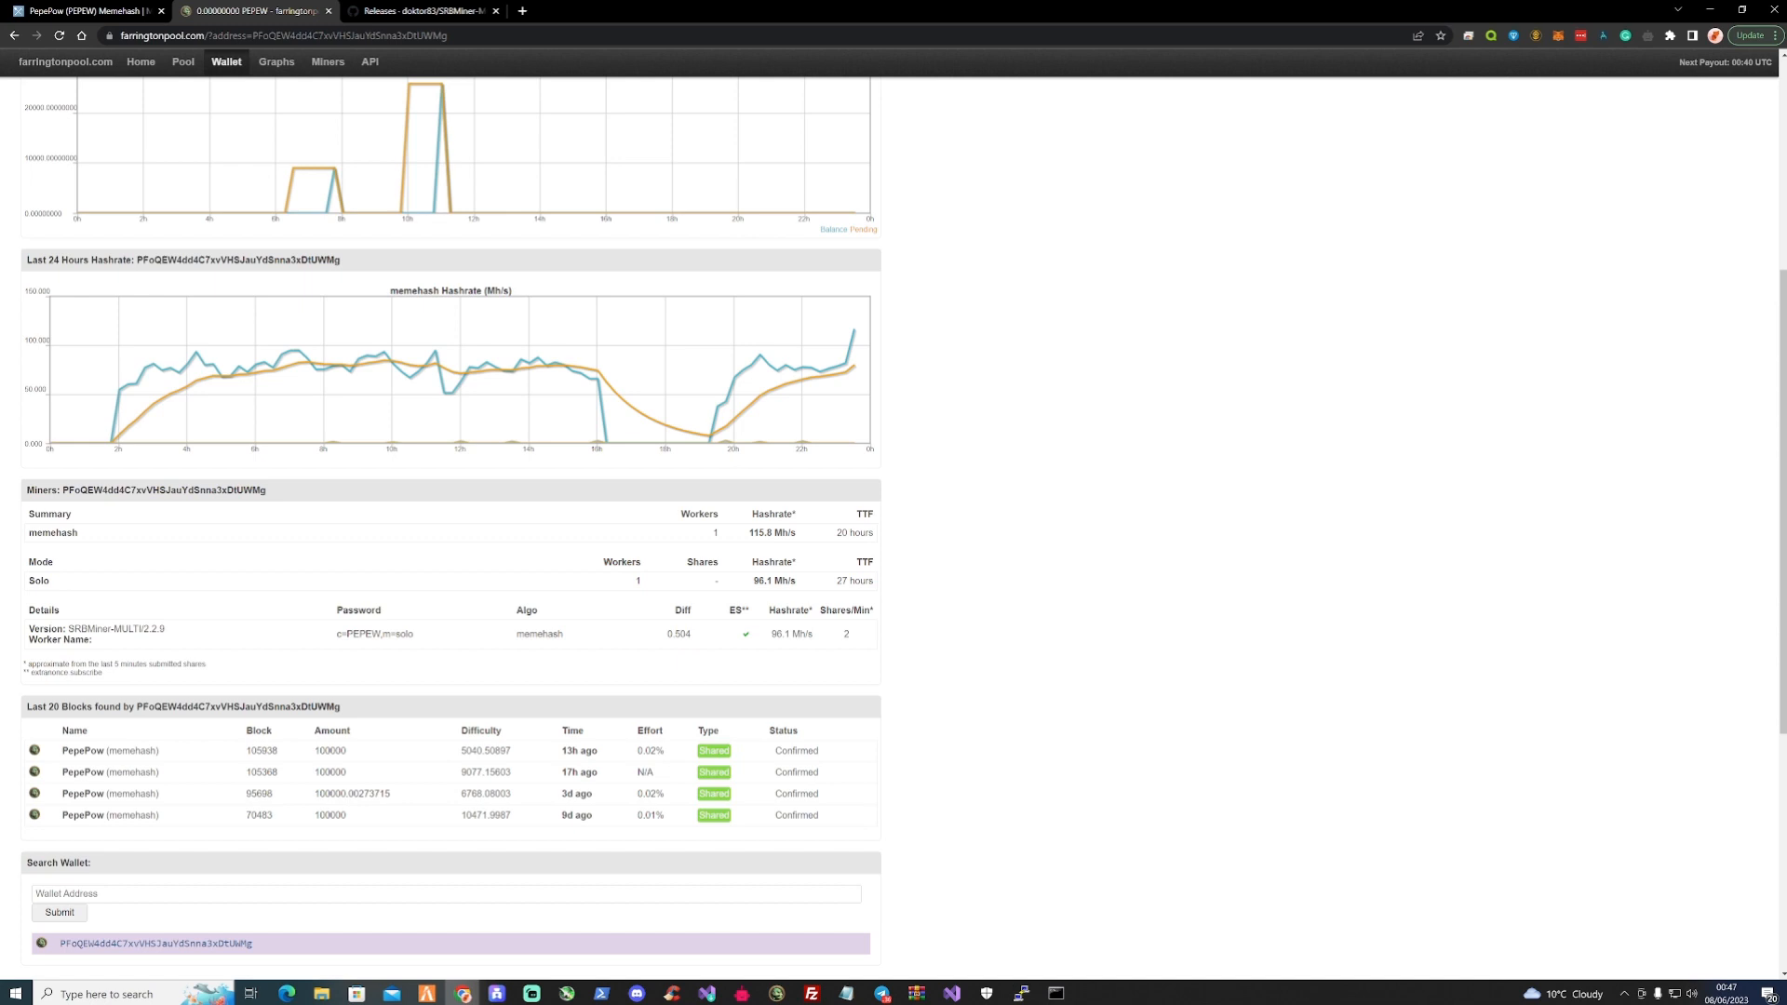
double_click(41, 562)
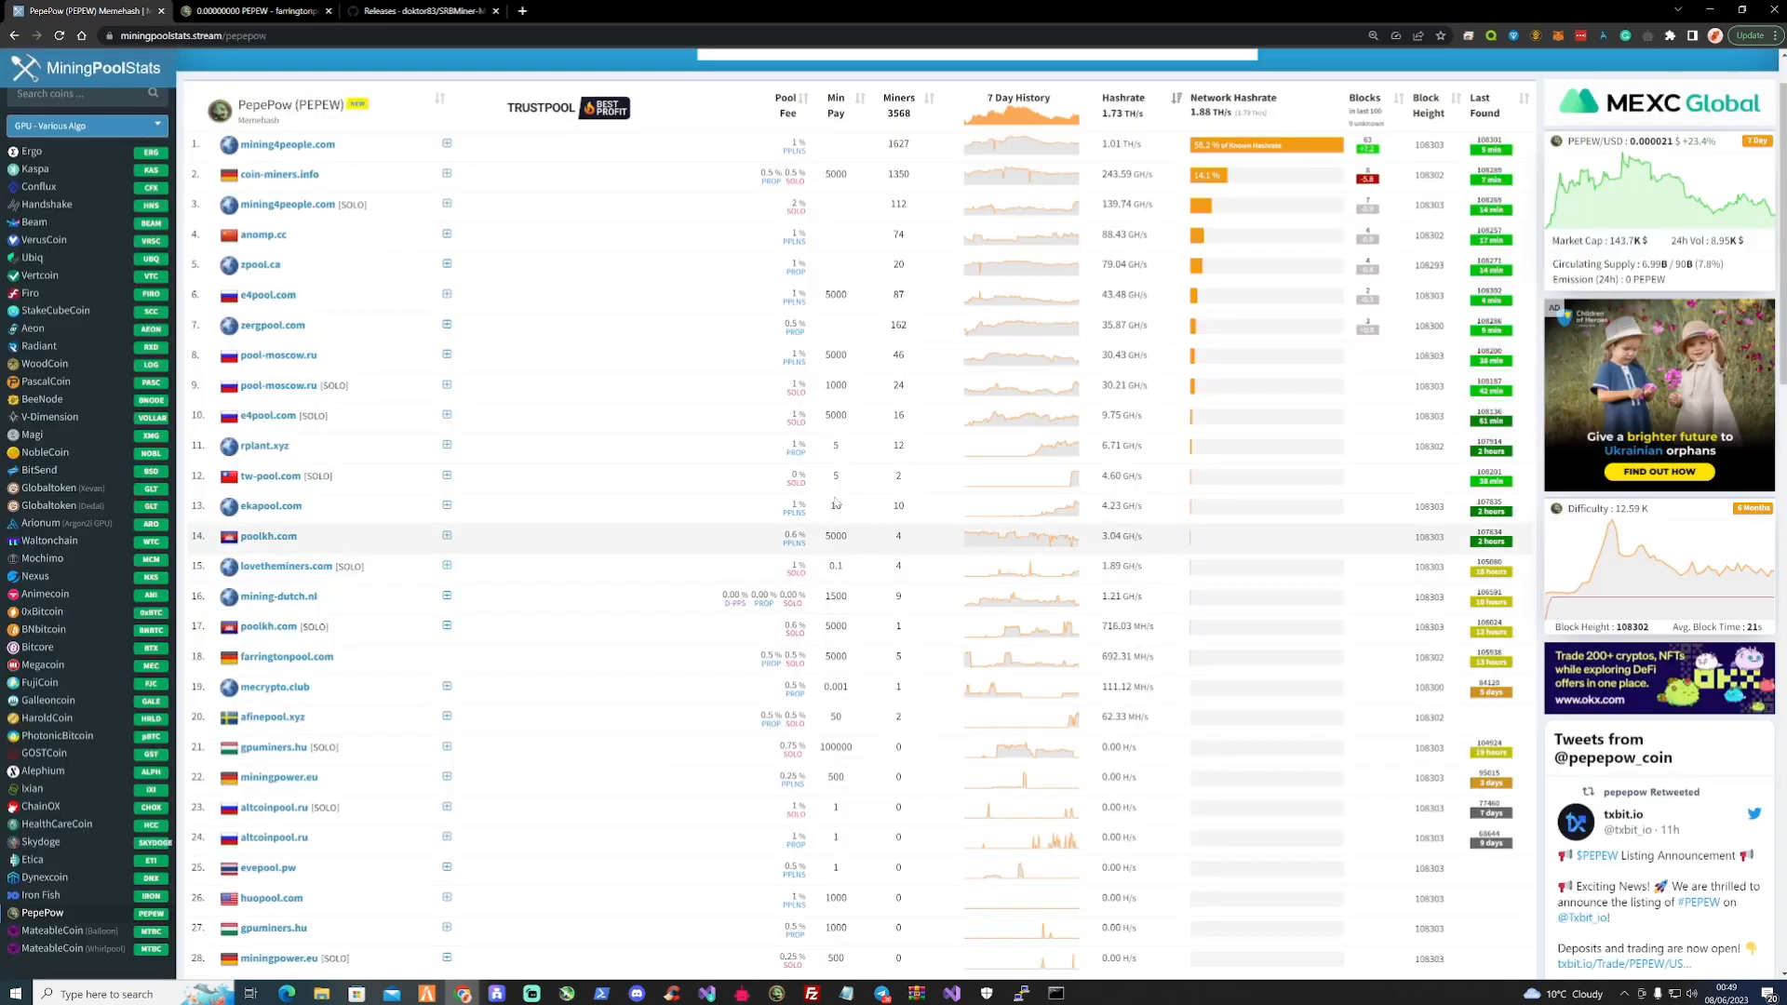
Switch to the GitHub SRBMiner-MULTI v2.2.9 release notes tab.
click(425, 11)
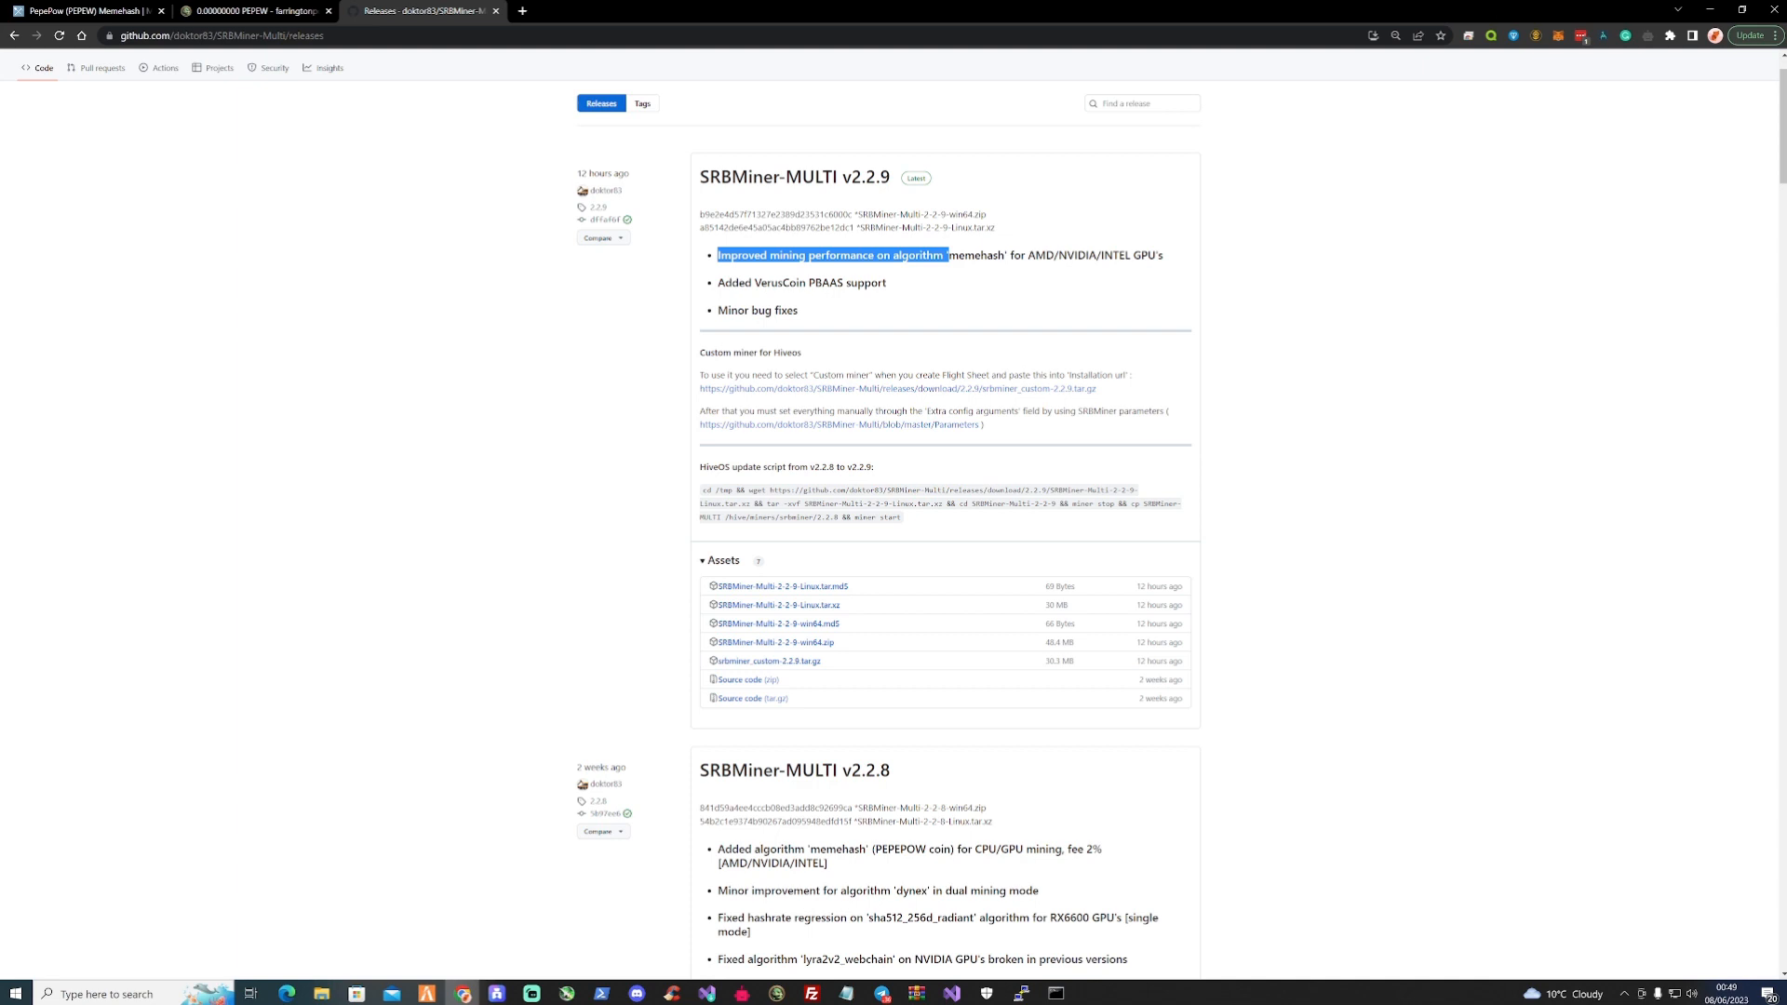
Finish reading the v2.2.9 release notes and return to the farringtonpool wallet tab.
click(1408, 279)
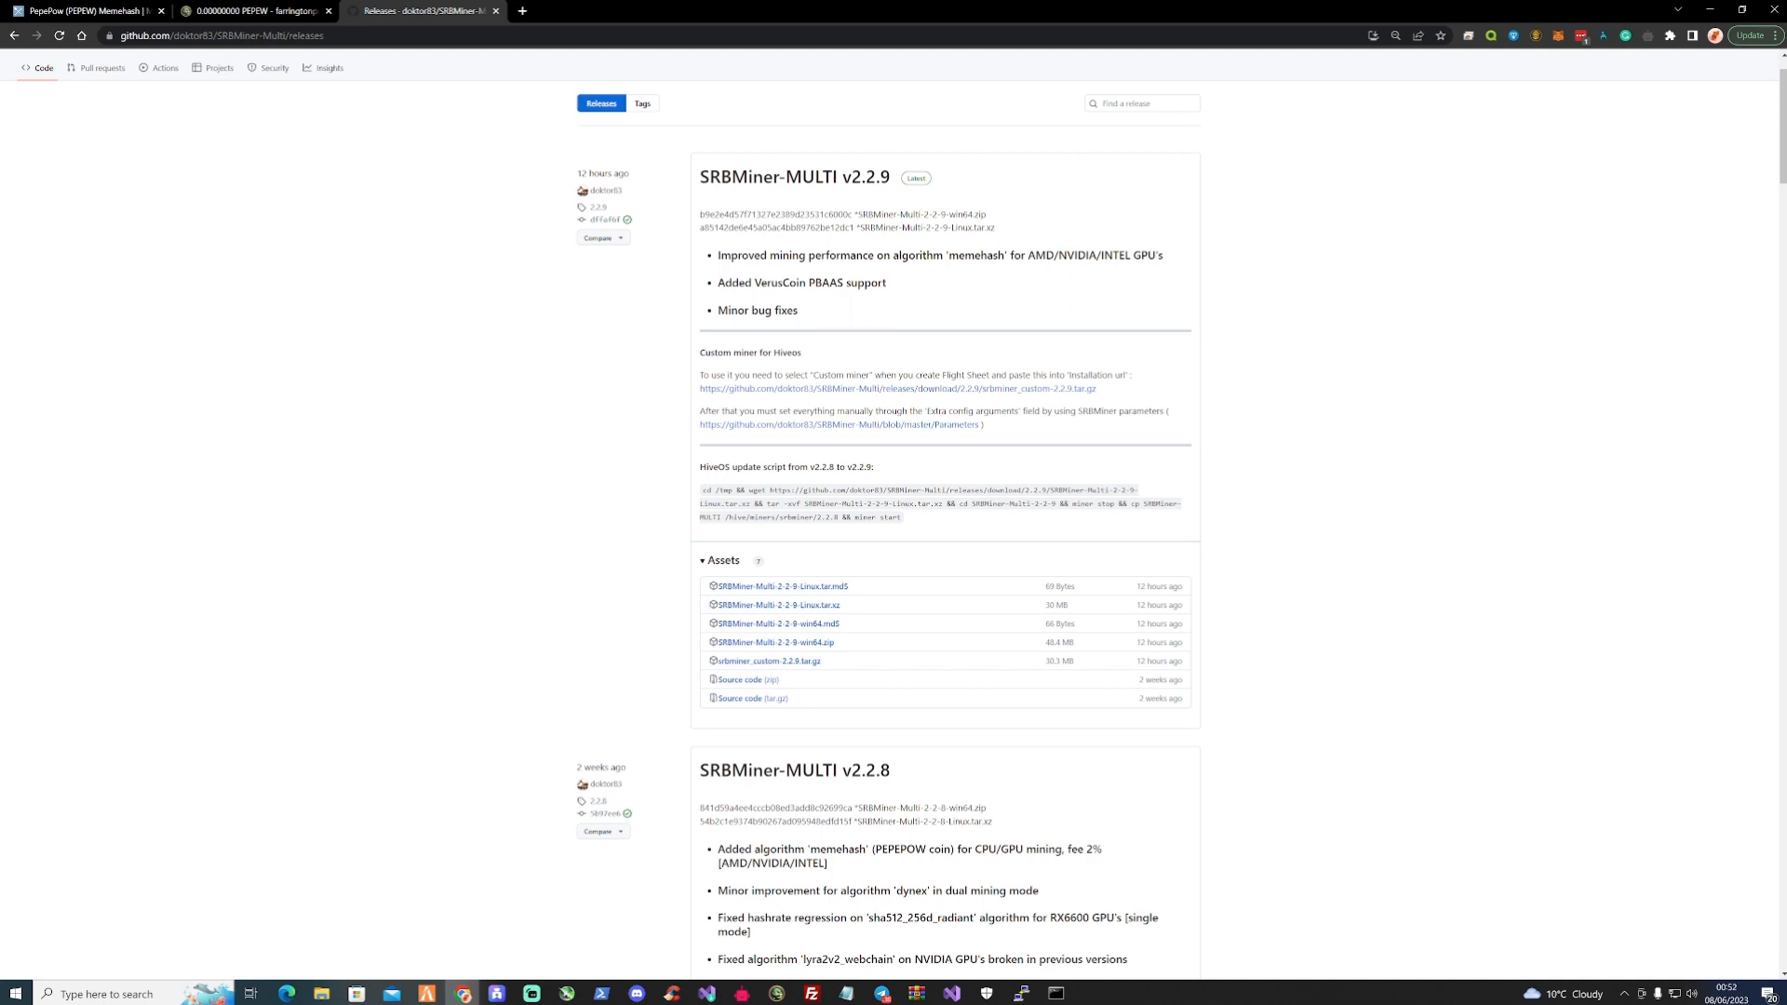
click(254, 10)
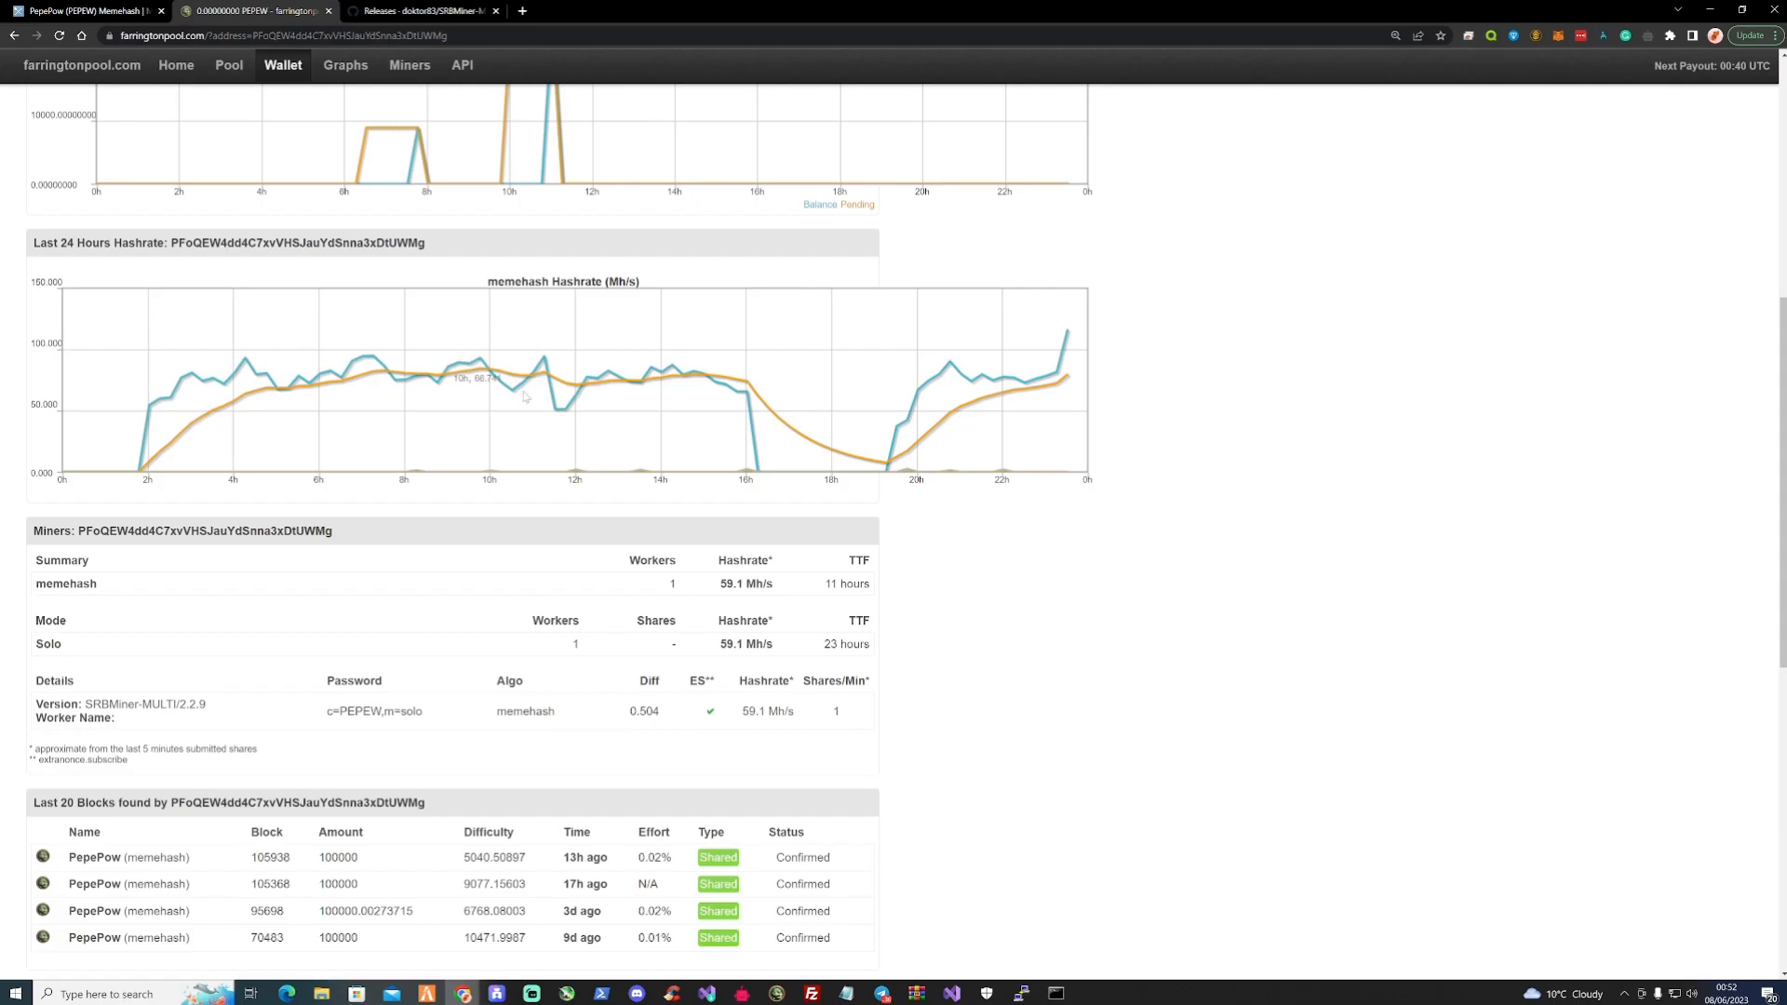